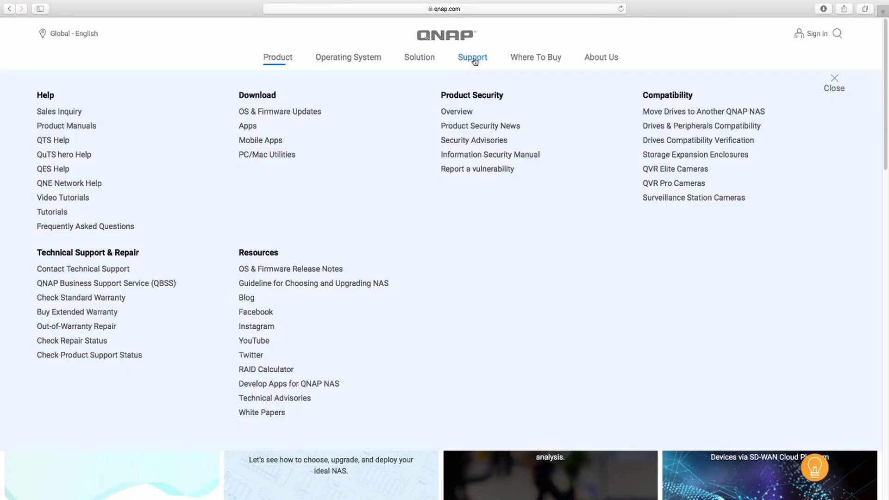
pyautogui.moveTo(260, 140)
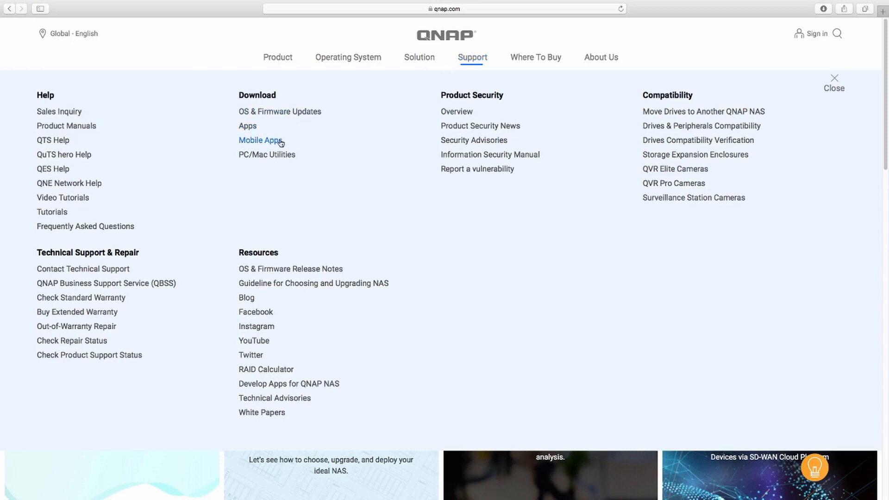
# - Download Qfinder Pro for Mac from QNAP's PC/Mac Utilities page
pyautogui.click(260, 140)
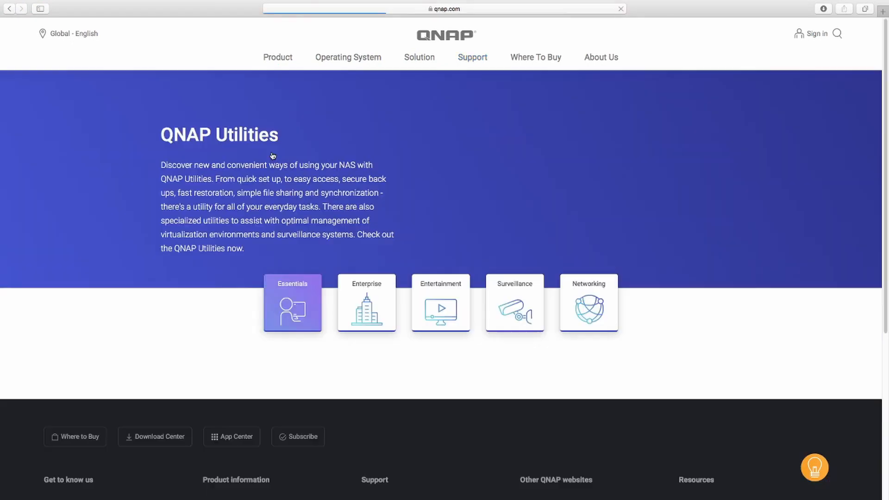
pyautogui.scroll(-3)
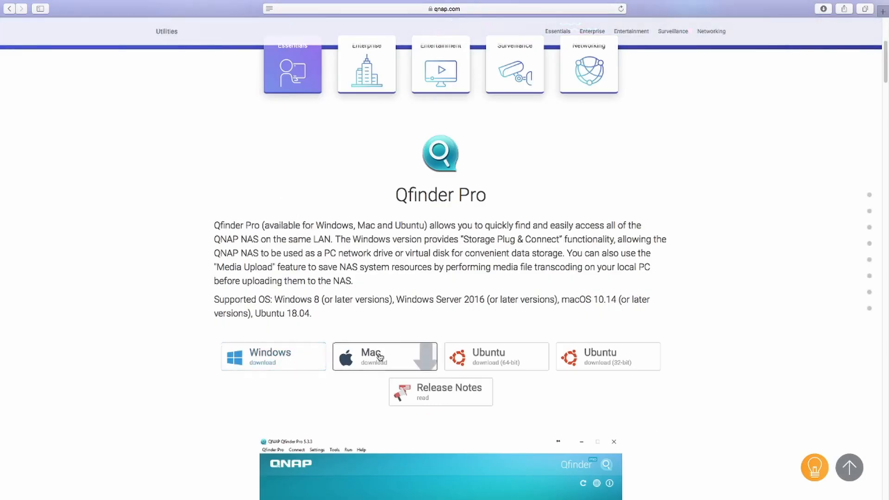
pyautogui.click(384, 356)
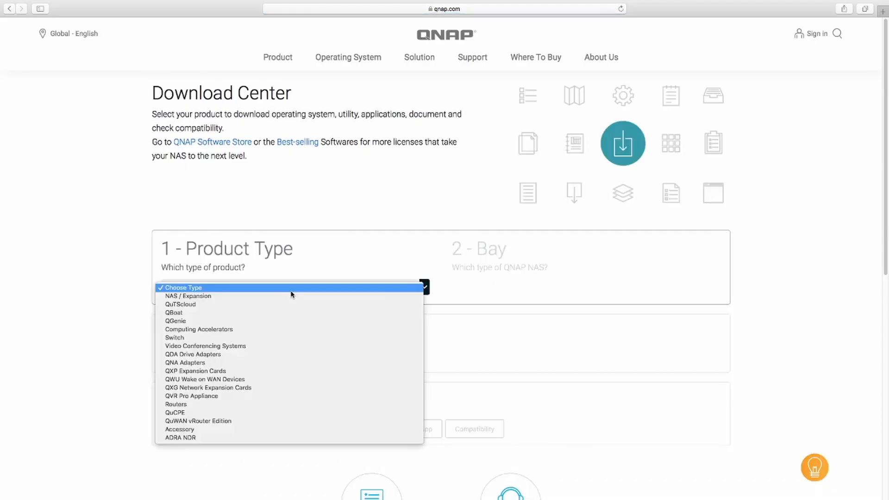
# - Filter the Download Center to NAS/Expansion, TS-453D and browse its utility downloads
pyautogui.click(188, 296)
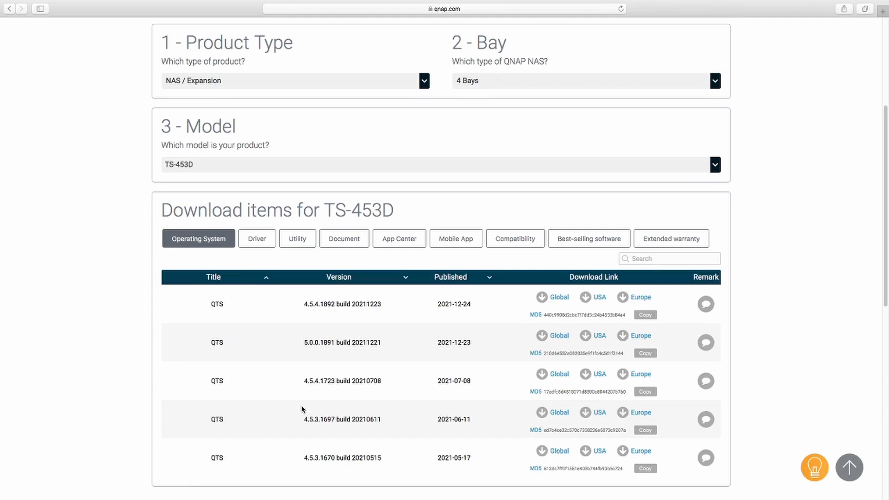
pyautogui.click(298, 238)
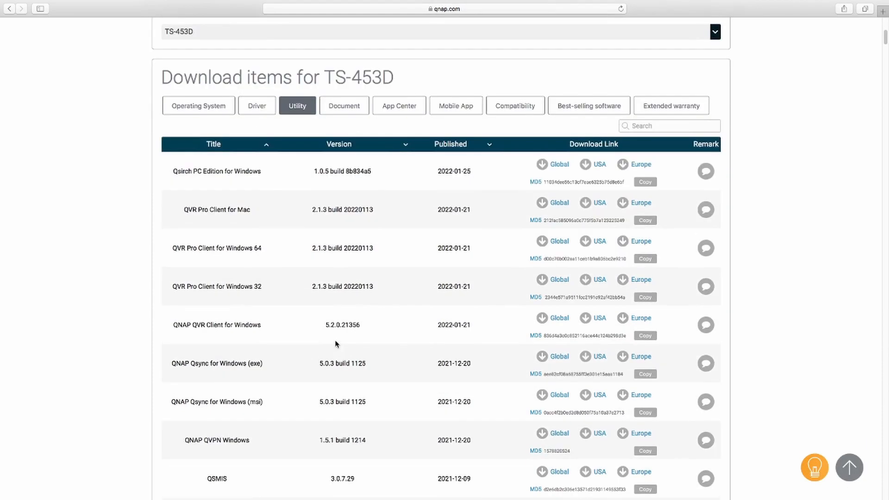
pyautogui.scroll(-3)
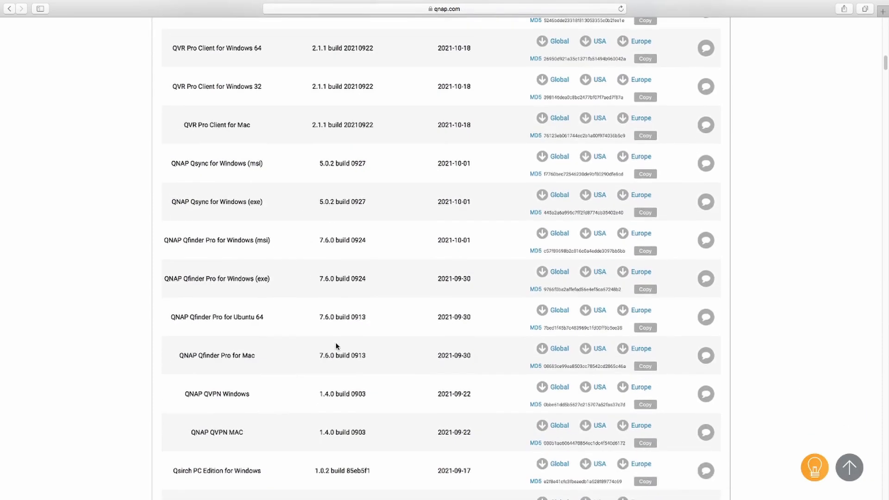
pyautogui.scroll(-3)
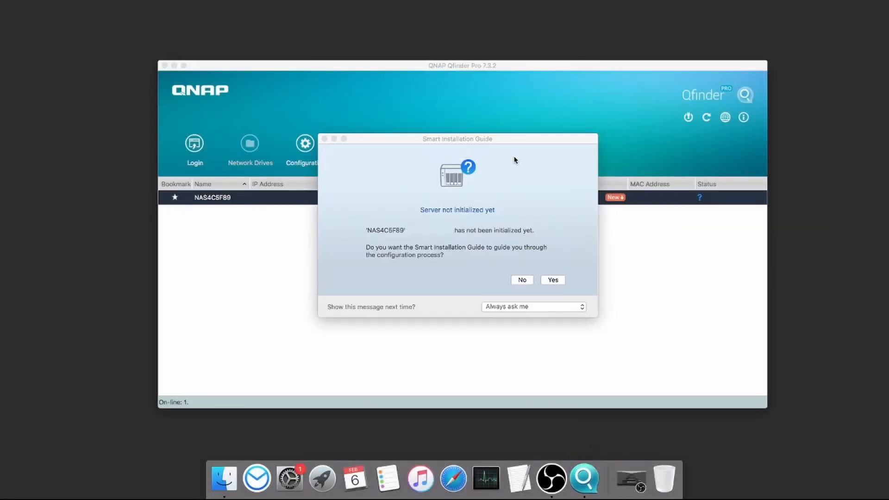
# - Suppress the uninitialised-NAS prompt, launch guided setup, and dismiss the warranty page
pyautogui.click(532, 306)
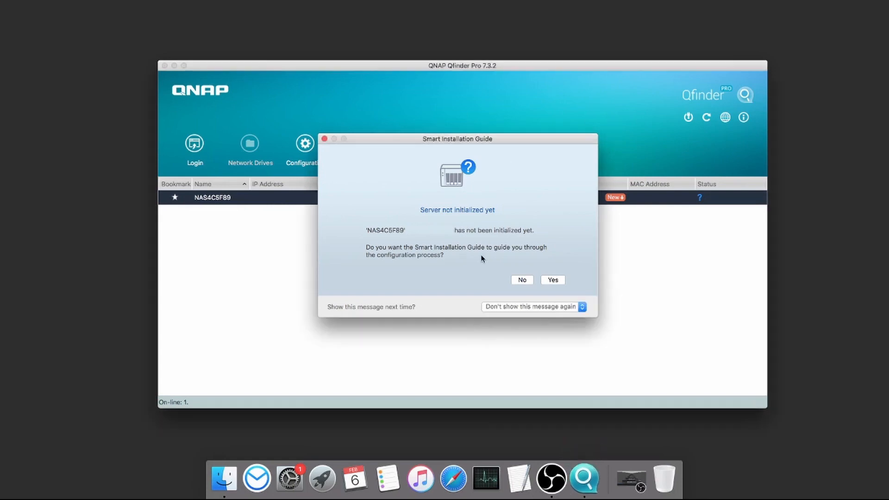
pyautogui.click(520, 280)
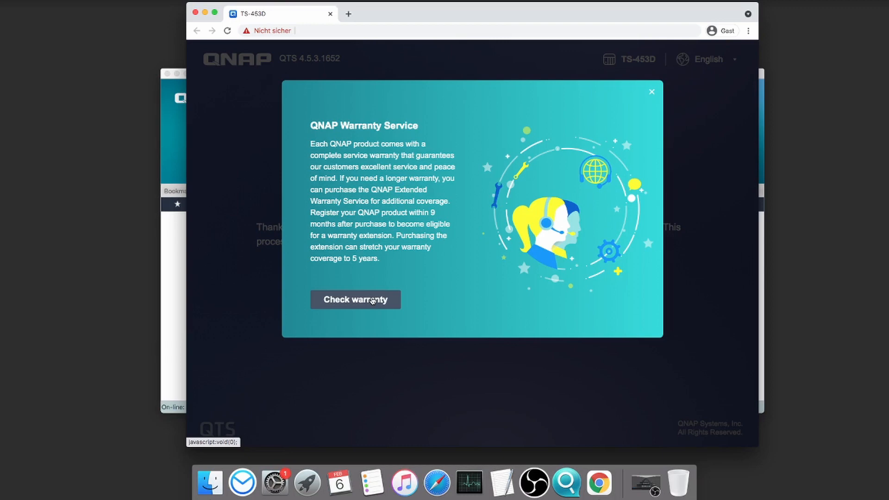
pyautogui.click(355, 300)
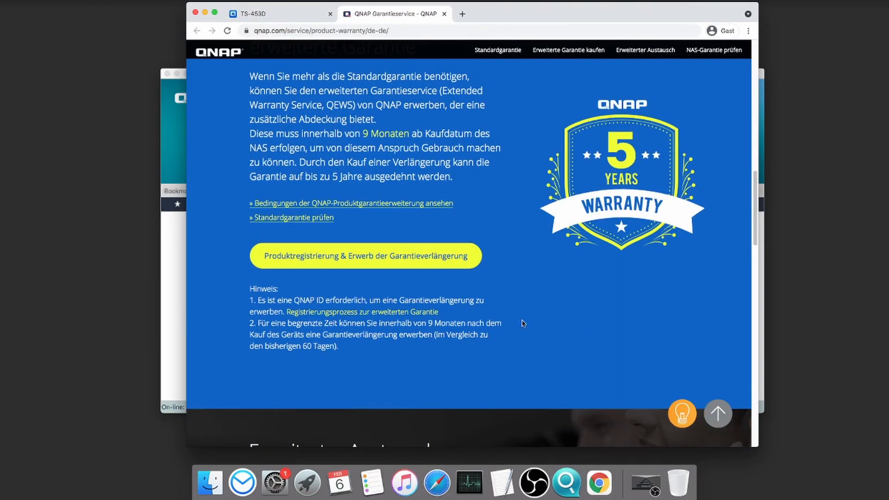
pyautogui.click(365, 256)
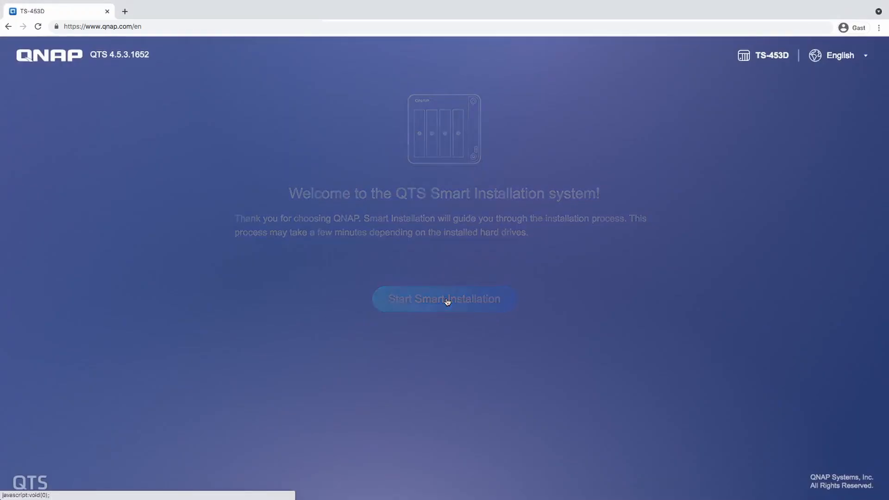
# - Start Smart Installation, skip the firmware update, and set NAS name QNAP with an admin password
pyautogui.click(444, 299)
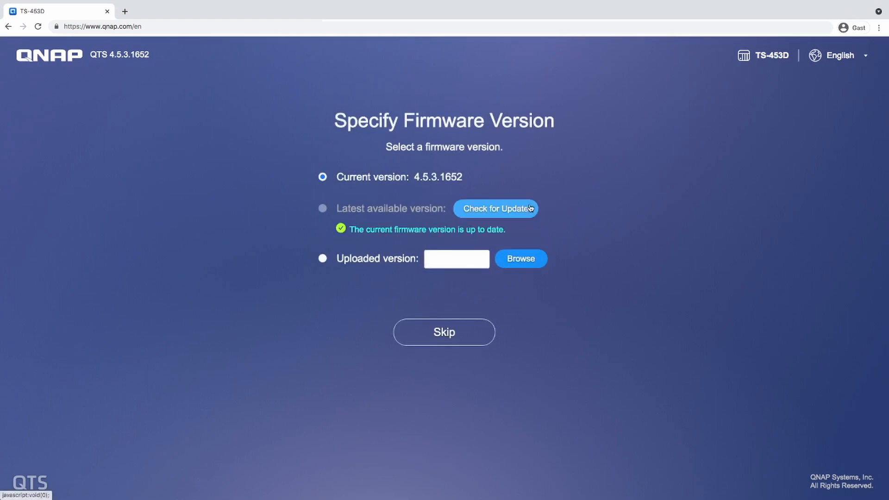
pyautogui.click(444, 332)
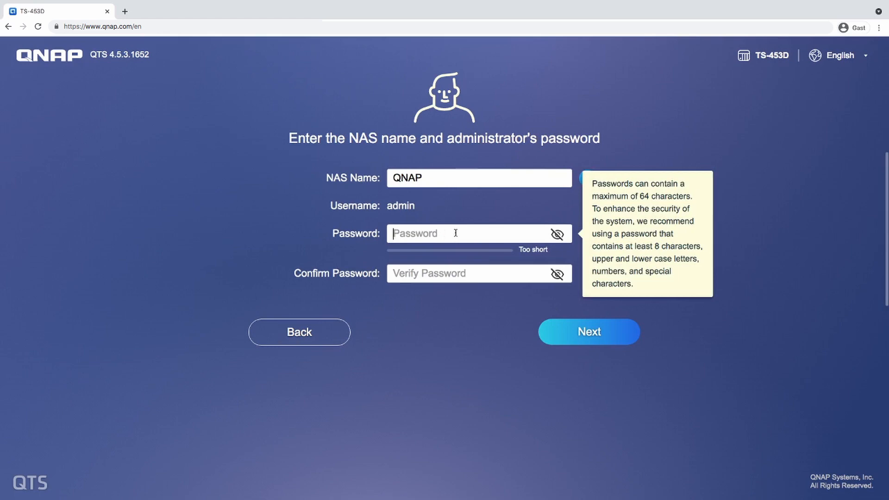
pyautogui.click(588, 331)
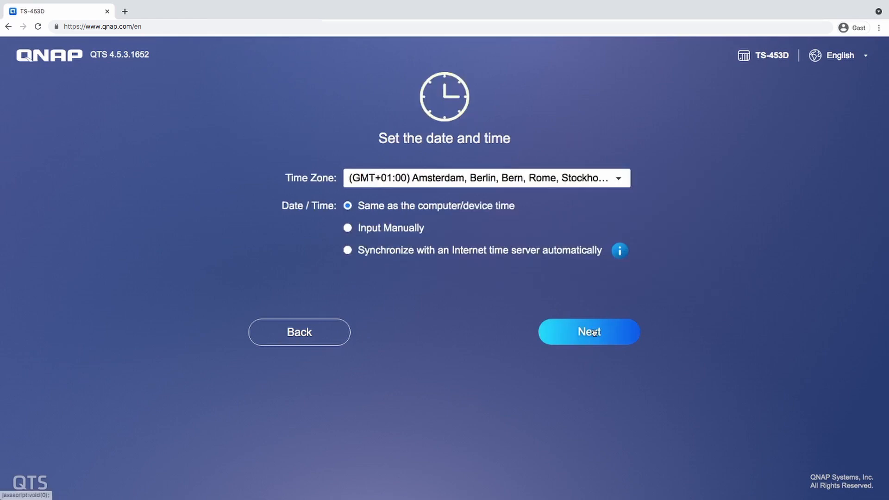
# - Keep date/time and DHCP, enable Linux/UNIX file services, and apply the configuration
pyautogui.click(588, 332)
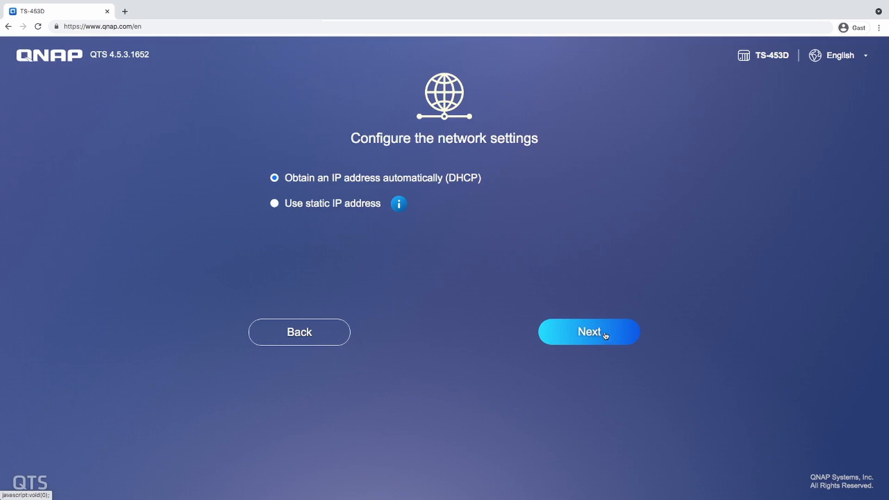
pyautogui.click(588, 331)
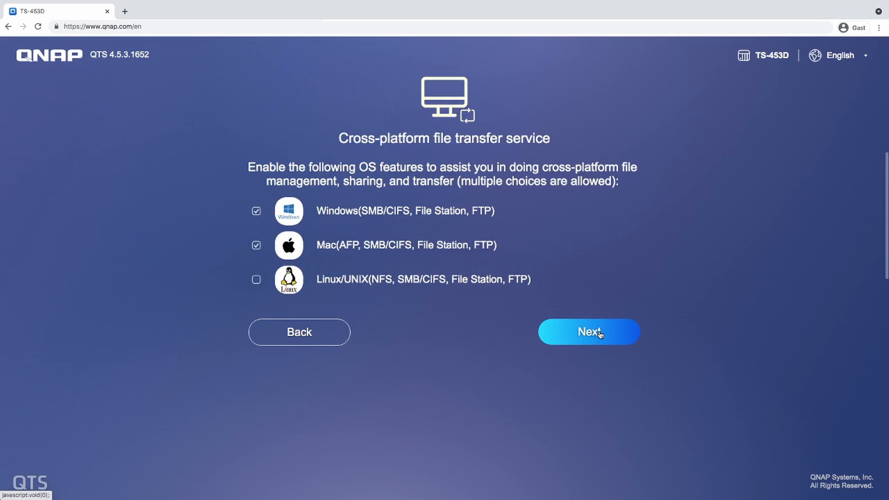
pyautogui.moveTo(230, 293)
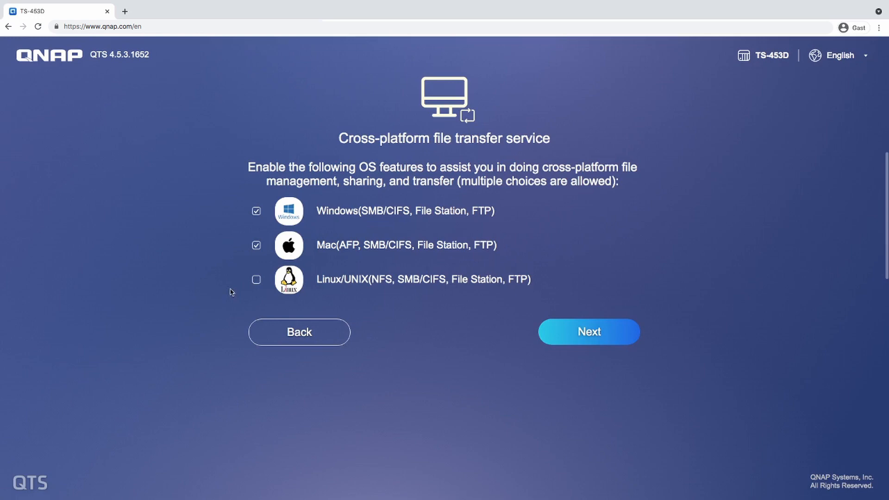
pyautogui.click(256, 280)
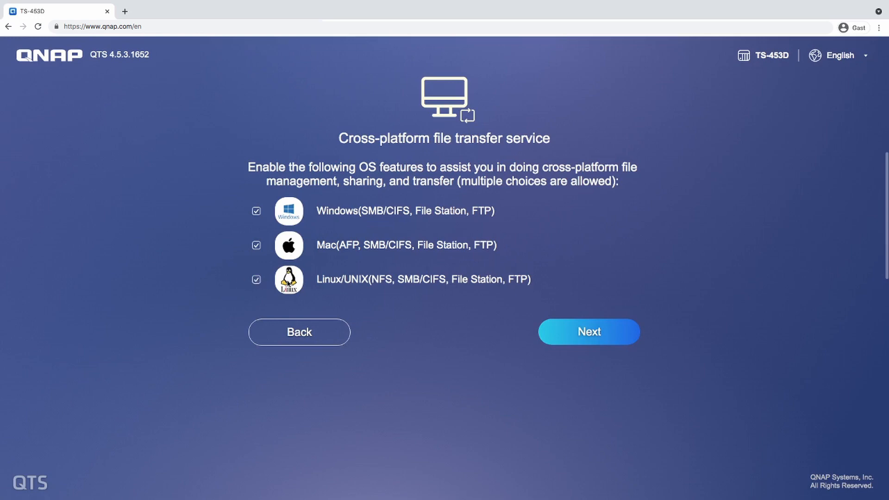
pyautogui.click(588, 332)
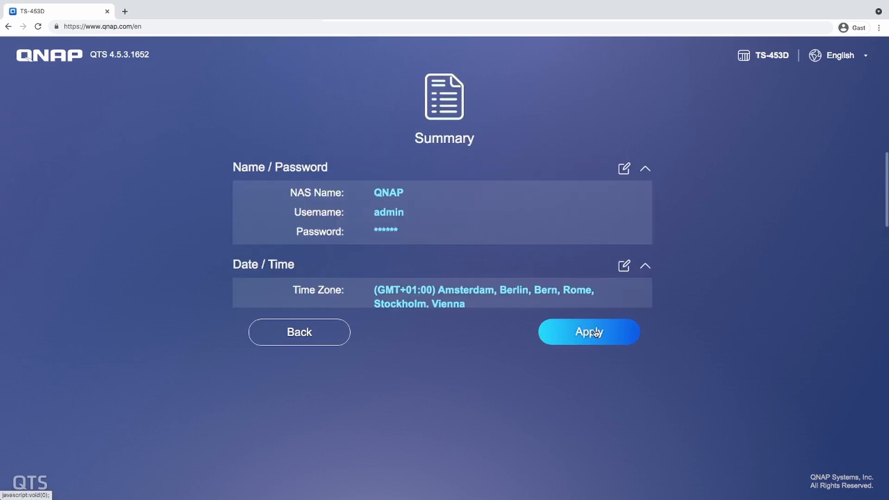
pyautogui.click(588, 332)
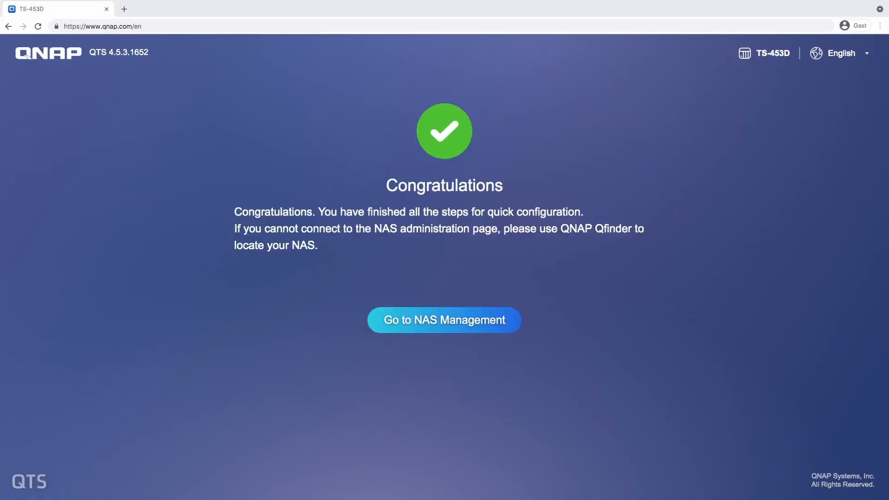
# - Enter the QTS desktop and dismiss the no-storage-pool notice
pyautogui.click(445, 320)
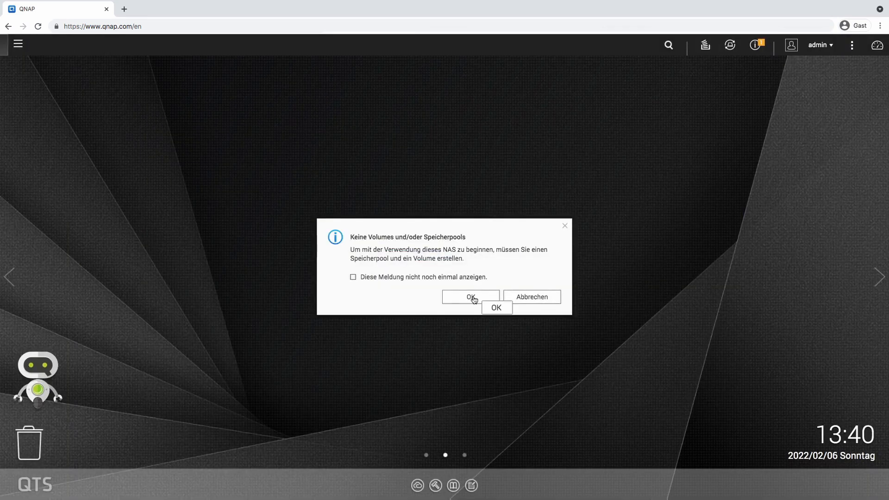
pyautogui.click(470, 296)
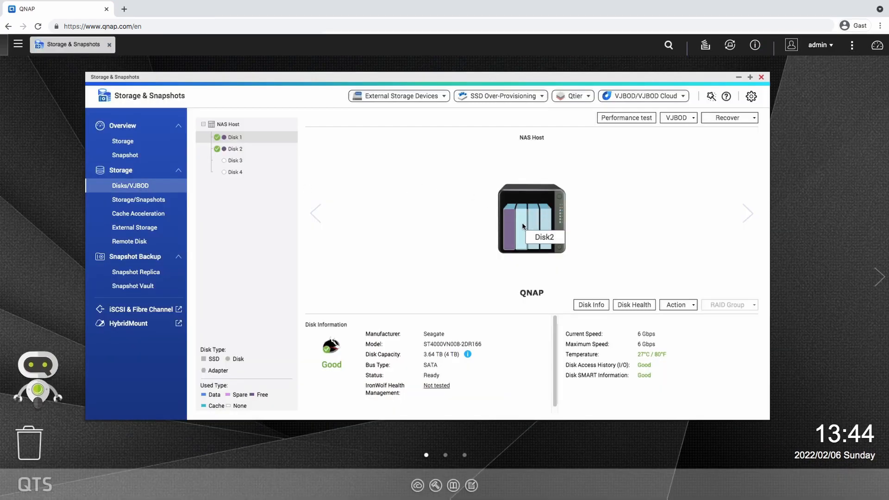
# - Start a new storage pool and select Disk 1 and Disk 2
pyautogui.click(138, 200)
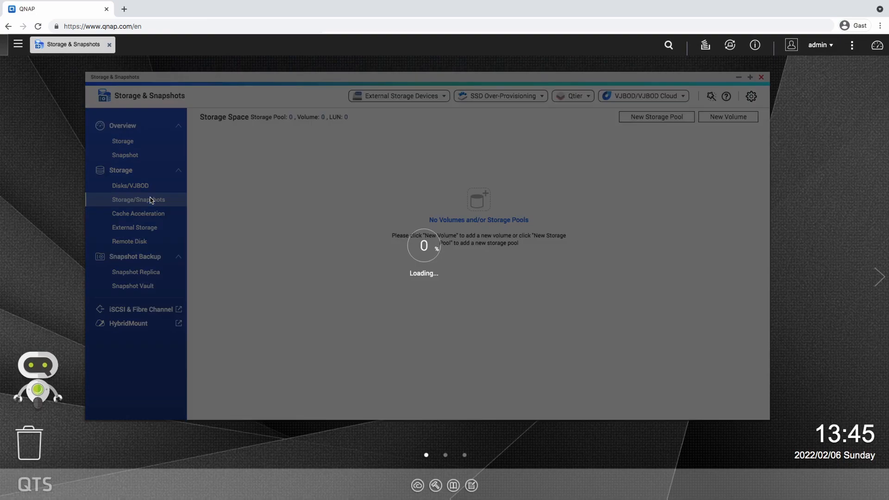
pyautogui.click(656, 116)
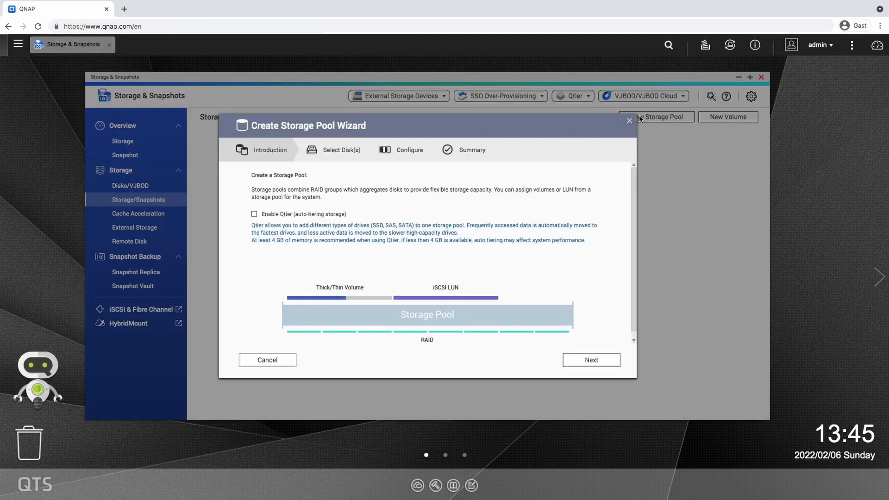
pyautogui.click(591, 359)
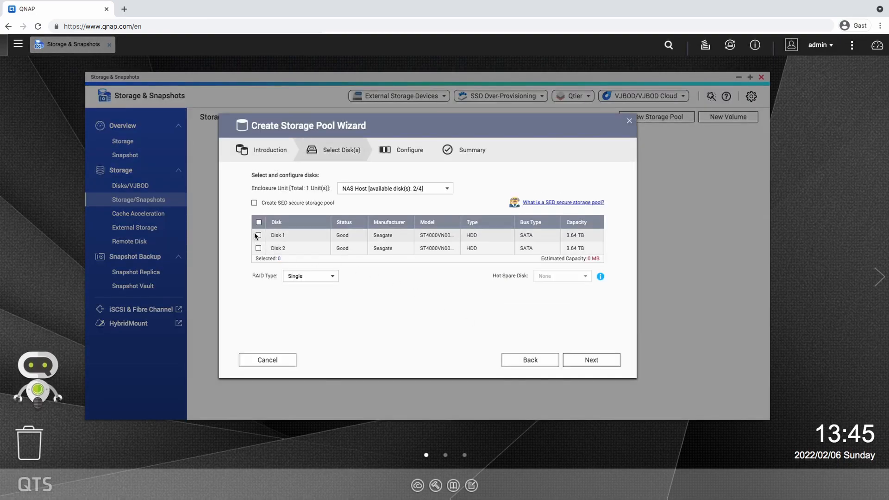
pyautogui.click(258, 236)
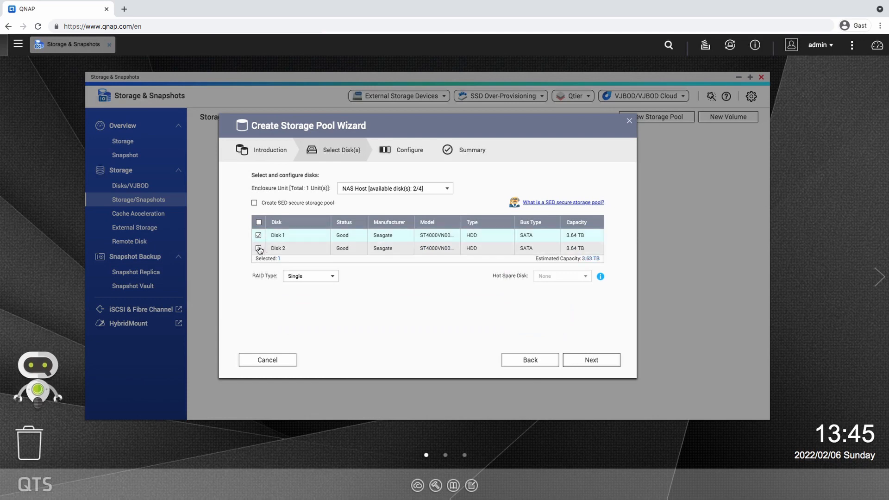
pyautogui.click(258, 249)
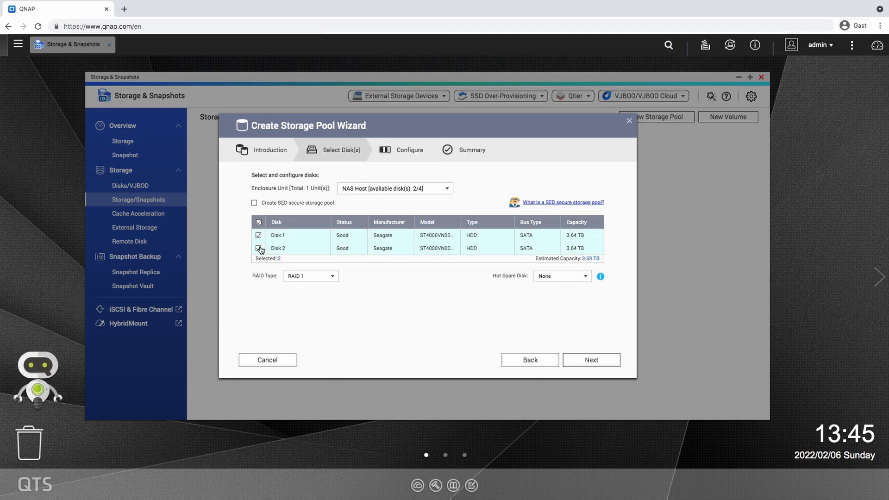
pyautogui.click(258, 248)
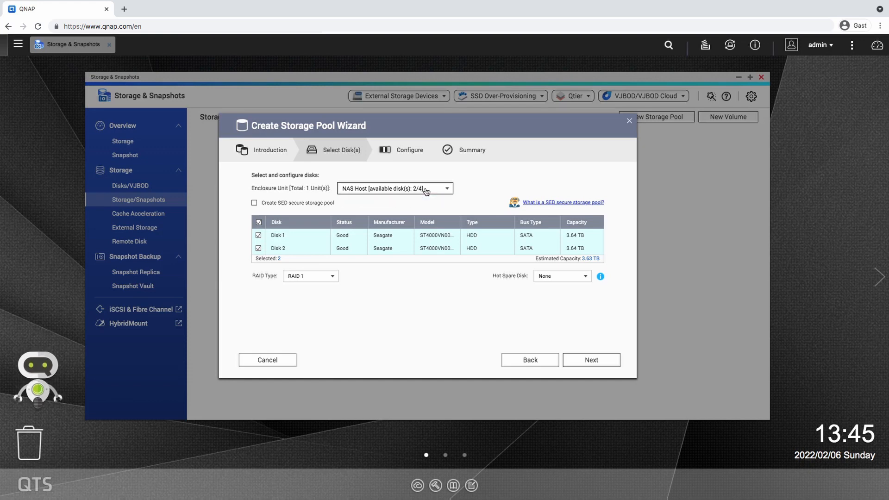
pyautogui.moveTo(334, 278)
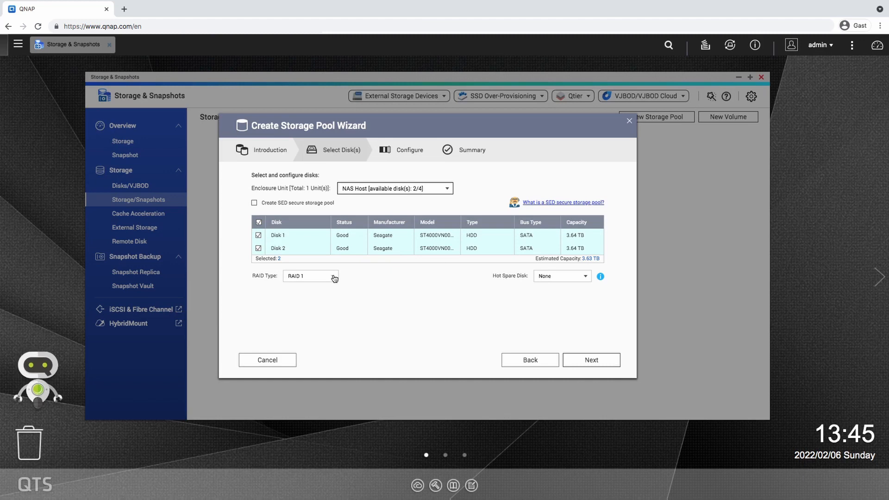
# - Set RAID type to RAID 1, create the pool, and confirm erasing the disks
pyautogui.click(311, 276)
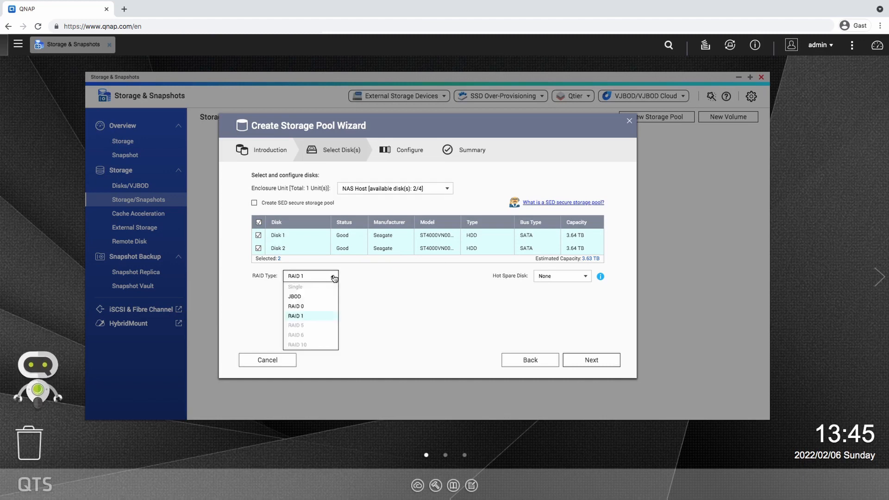
pyautogui.moveTo(294, 296)
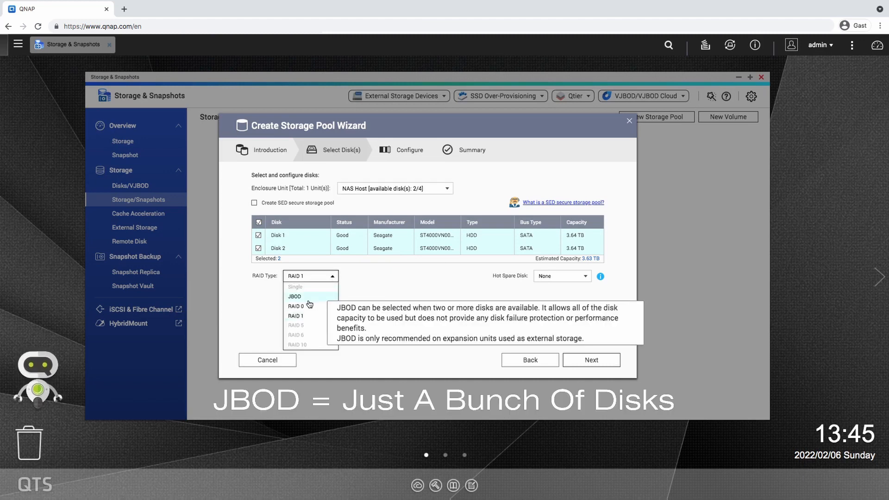
pyautogui.moveTo(297, 306)
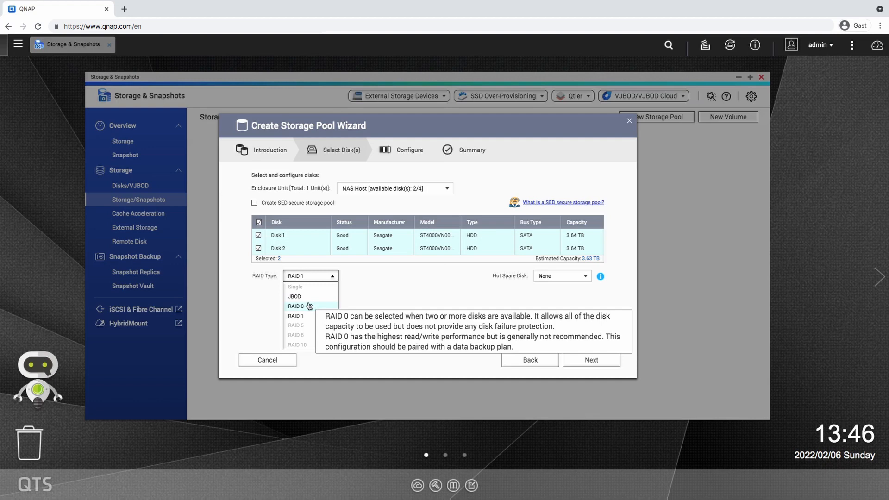
pyautogui.moveTo(301, 316)
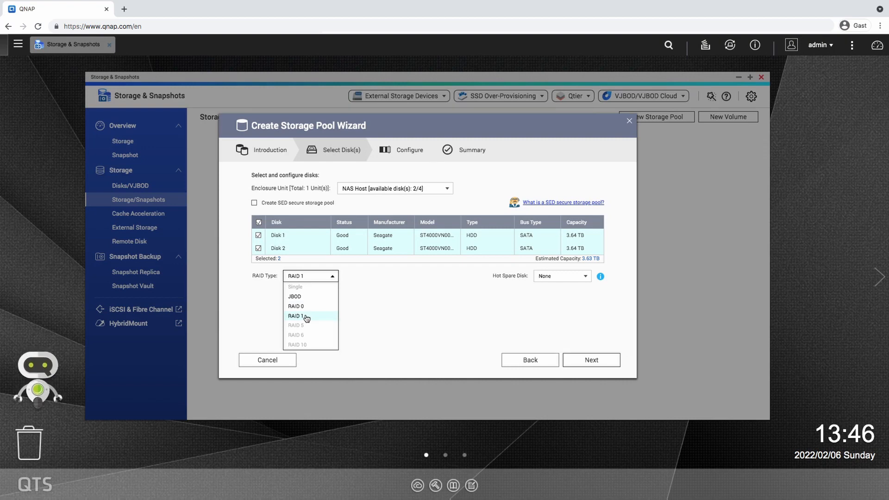
pyautogui.click(295, 316)
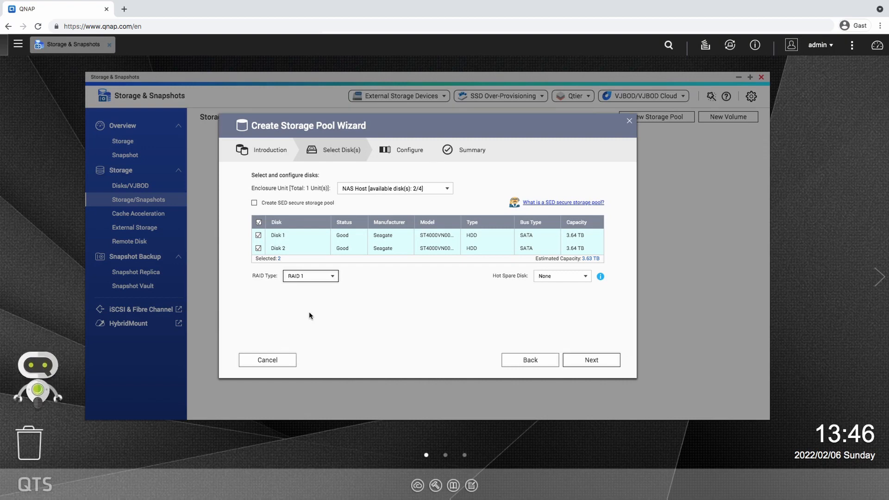
pyautogui.moveTo(592, 359)
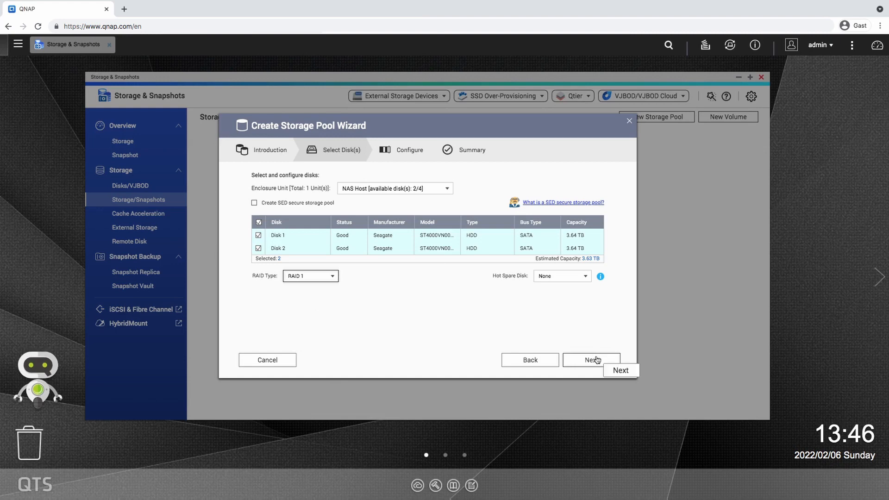
pyautogui.moveTo(592, 361)
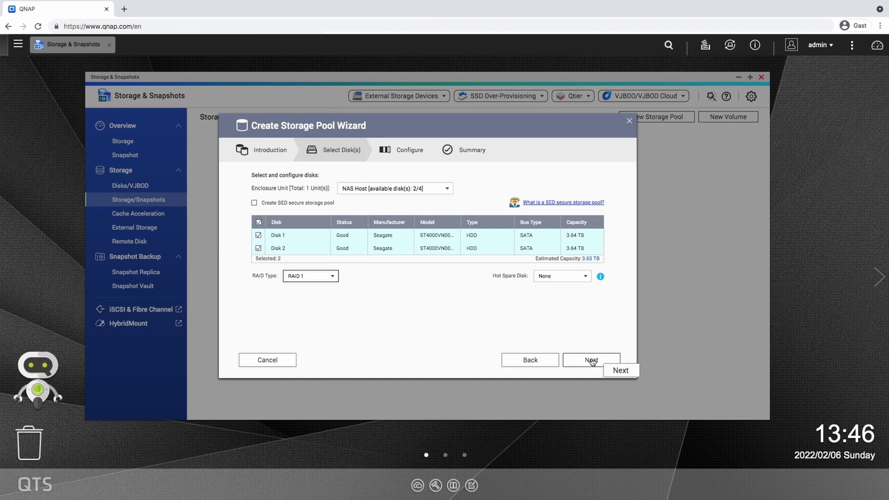
pyautogui.click(591, 360)
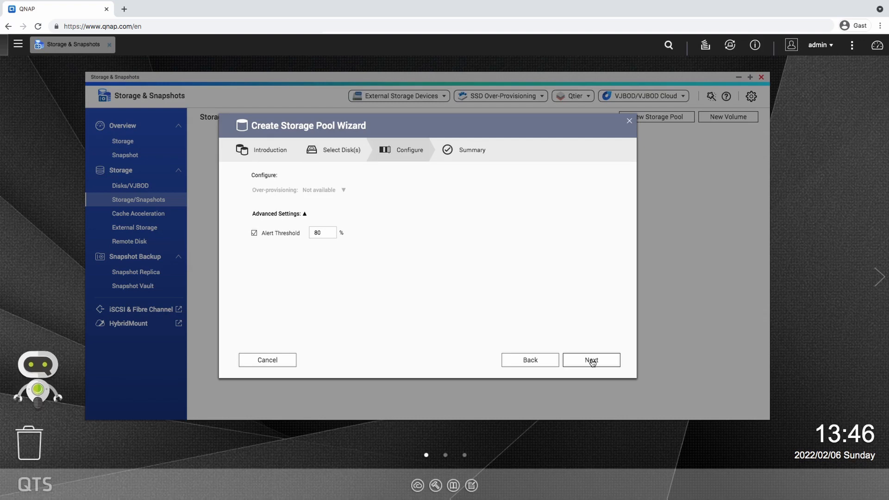
pyautogui.click(591, 360)
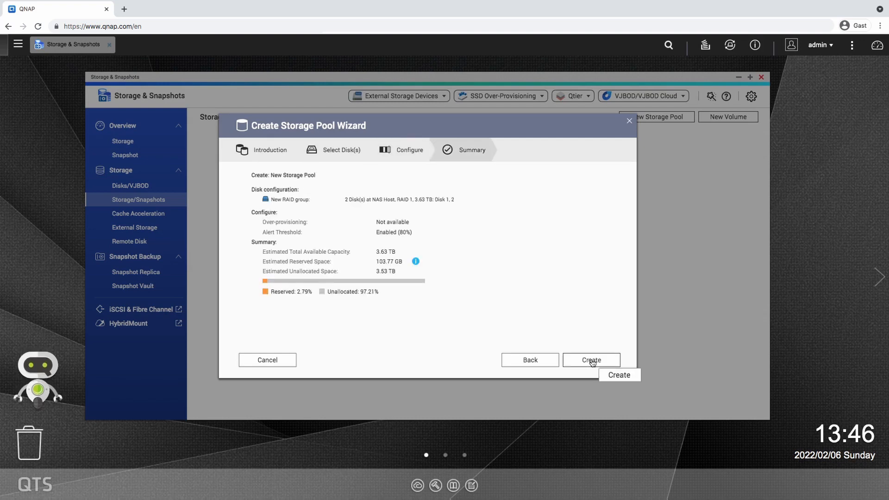
pyautogui.moveTo(493, 296)
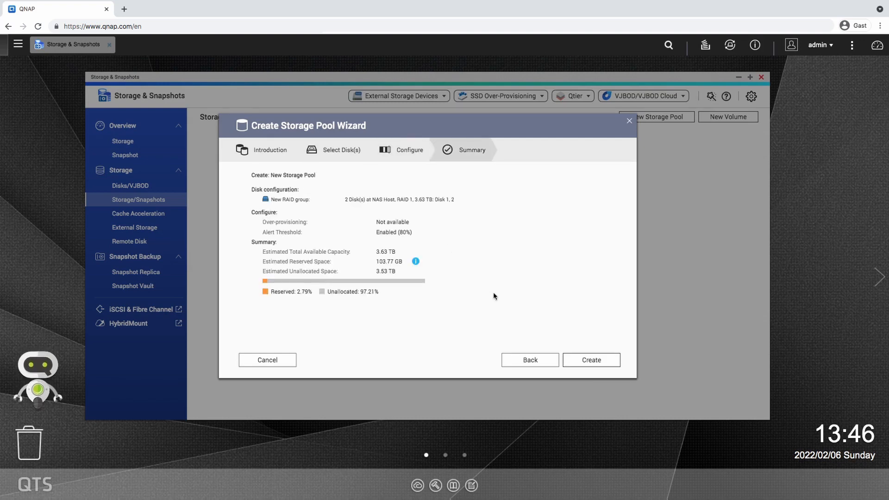
pyautogui.moveTo(591, 360)
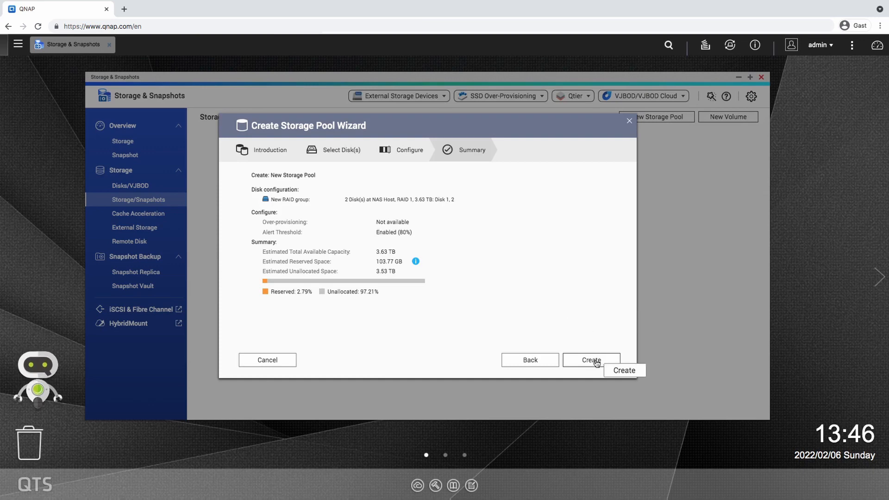
pyautogui.click(592, 360)
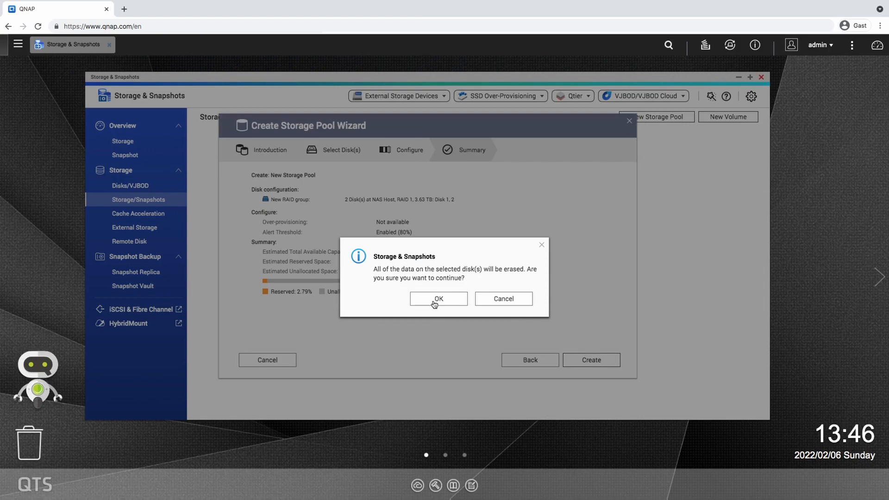
pyautogui.click(438, 299)
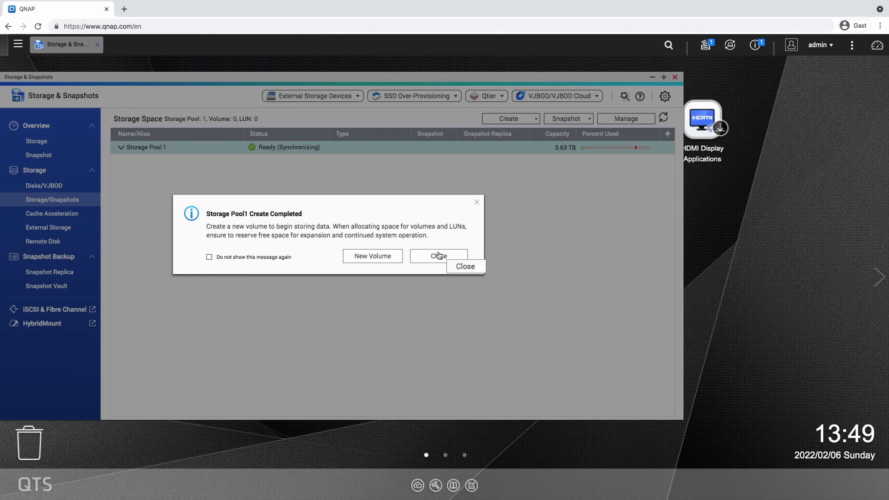
# - Run the Volume Creation Wizard with Thin volume, alias NoExpert, 722.94 GB capacity
pyautogui.click(372, 256)
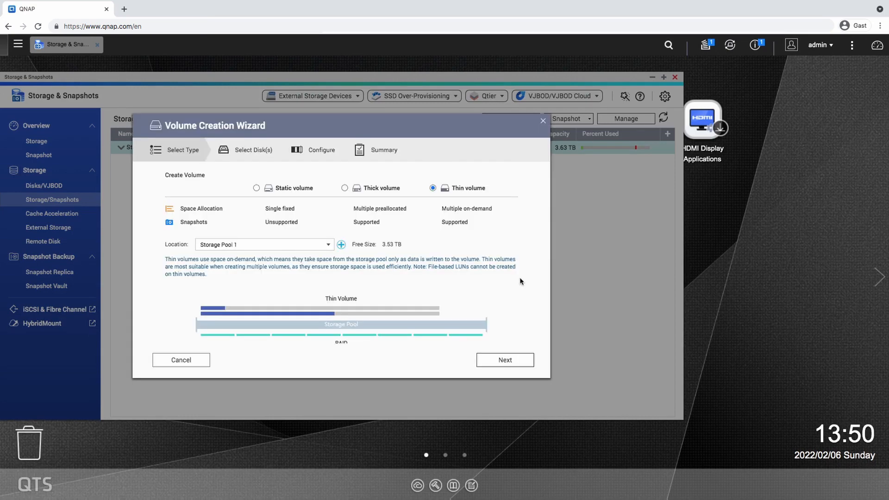
pyautogui.click(344, 188)
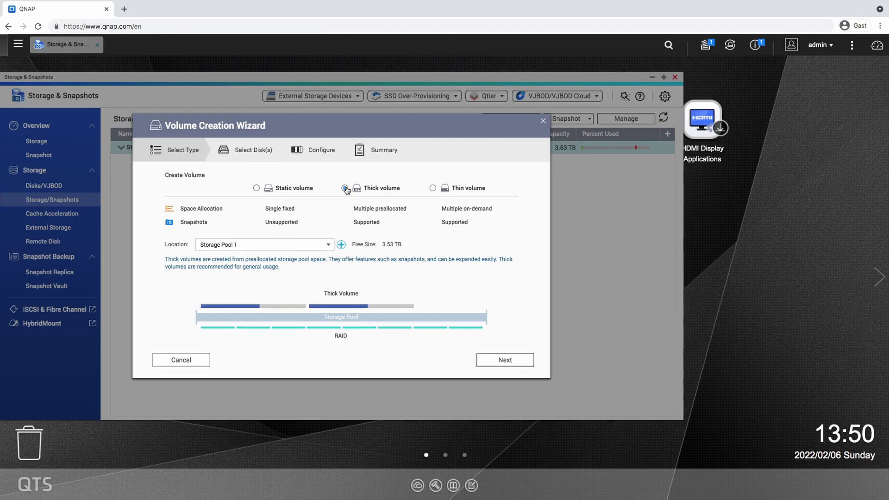
pyautogui.click(345, 188)
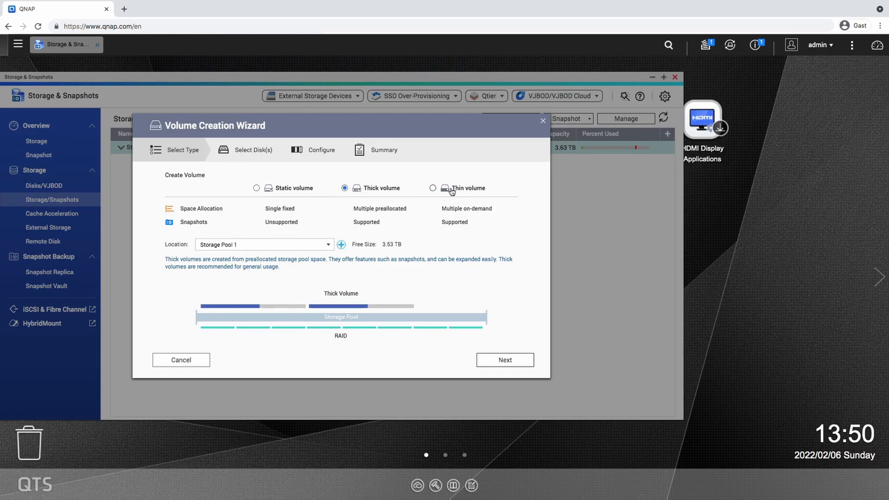
pyautogui.click(433, 188)
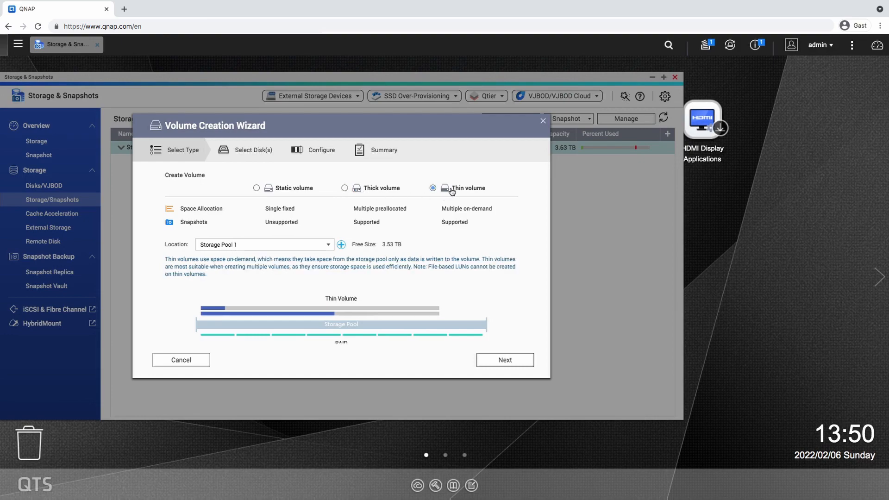
pyautogui.click(504, 359)
pyautogui.write('NoExpert')
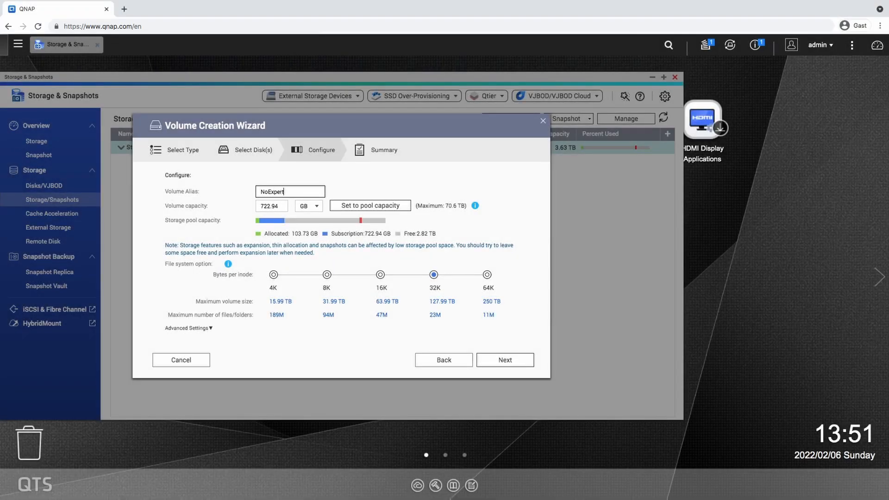
pyautogui.click(504, 359)
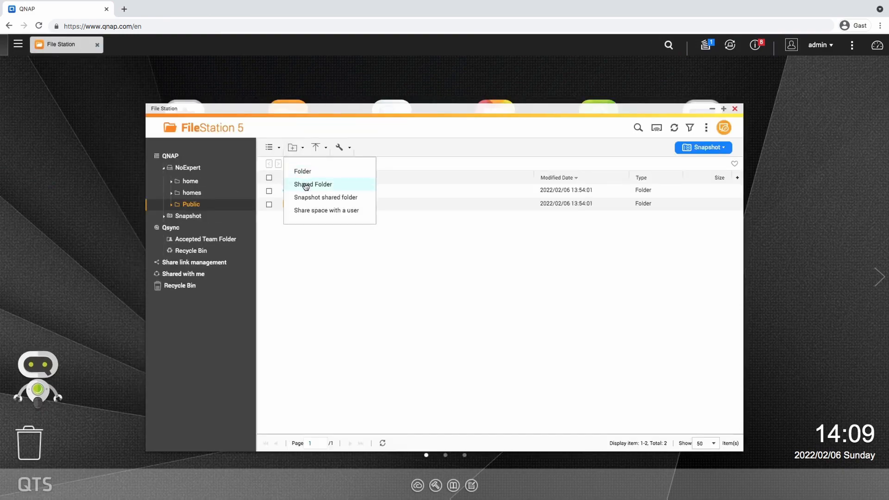
# - Create the NoExpert shared folder in File Station, then open NoExpert (Shared) in the tree
pyautogui.click(312, 184)
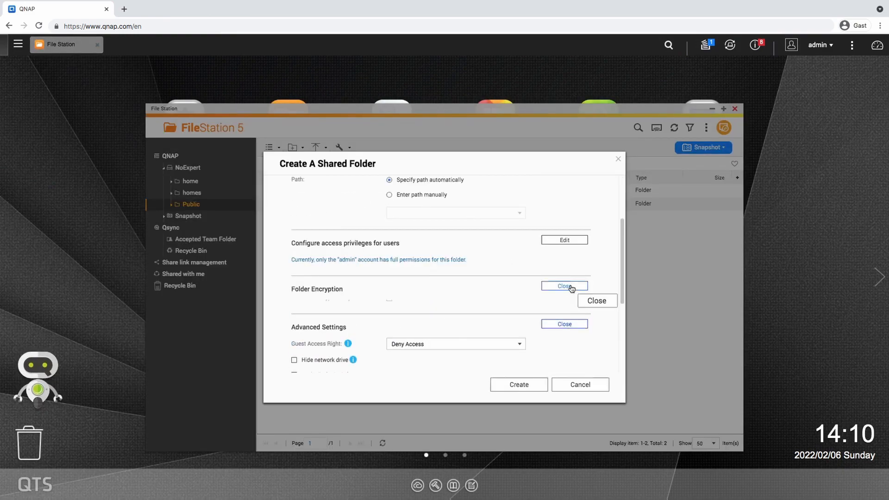
pyautogui.click(564, 286)
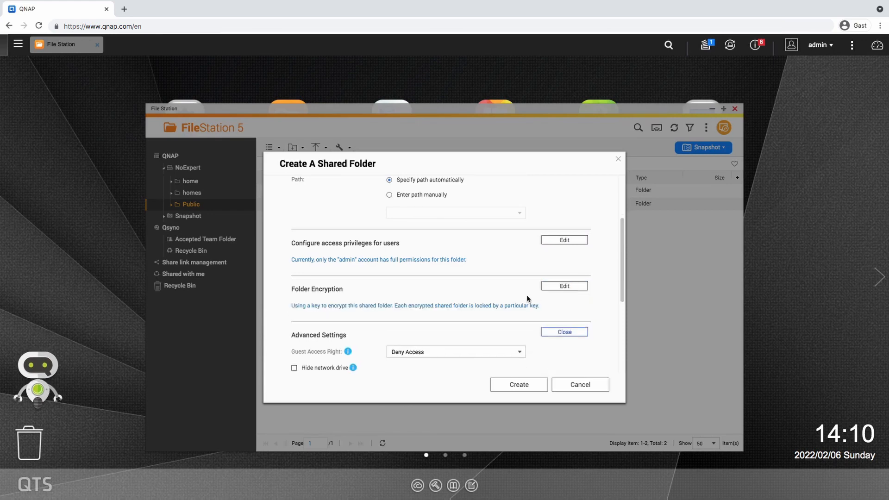
pyautogui.click(518, 385)
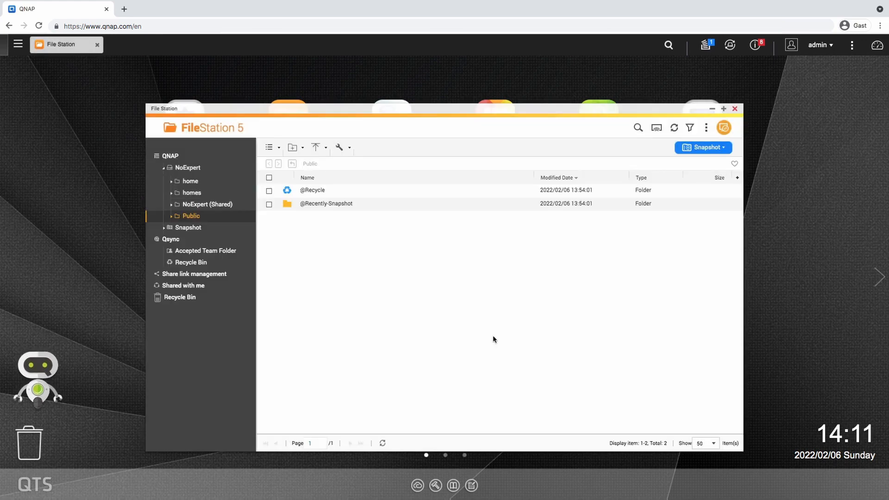
pyautogui.moveTo(206, 211)
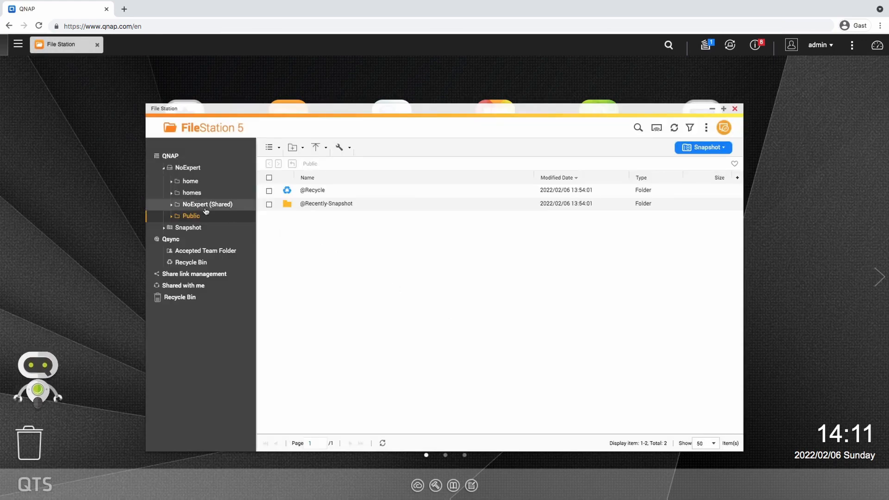
pyautogui.click(207, 204)
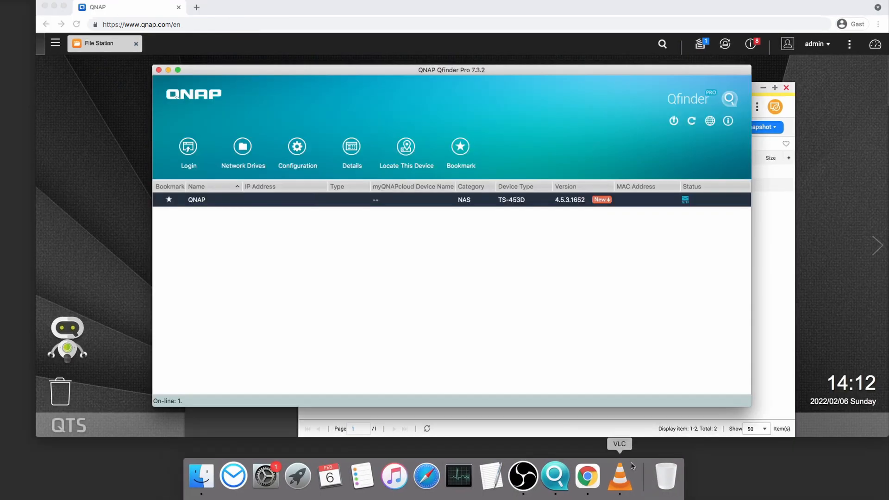
# - Log in via the NAS's Network Drives, add mounts to Favorites, and mount NoExpert (Shared)
pyautogui.rightClick(197, 199)
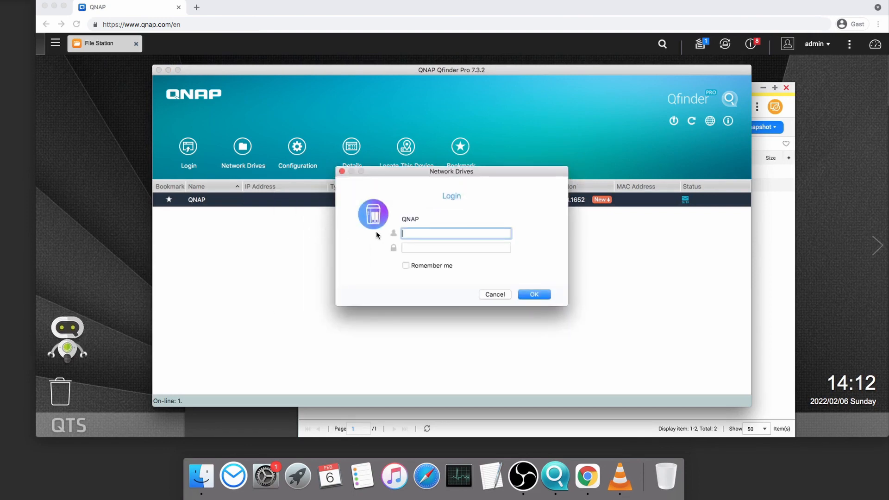
pyautogui.click(533, 293)
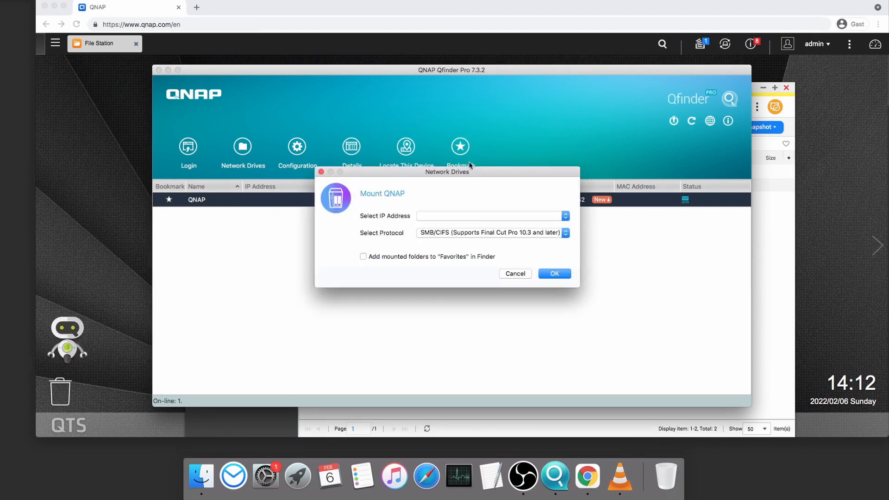
pyautogui.click(363, 256)
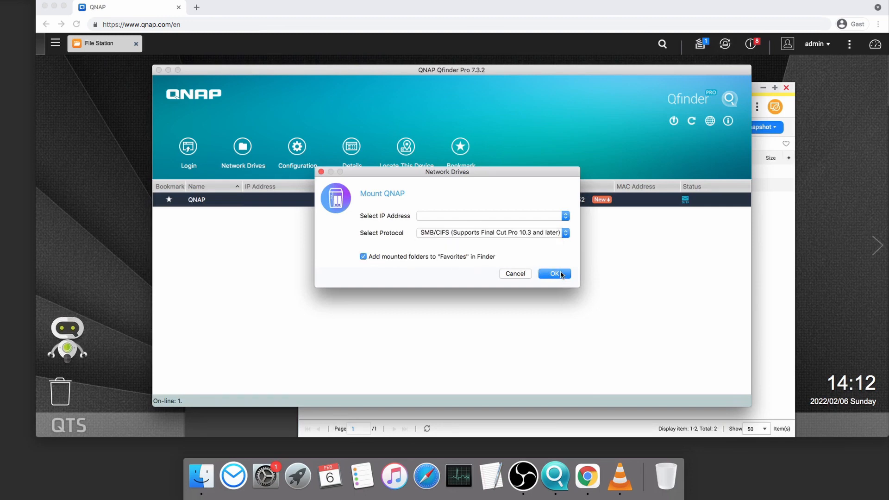
pyautogui.click(554, 273)
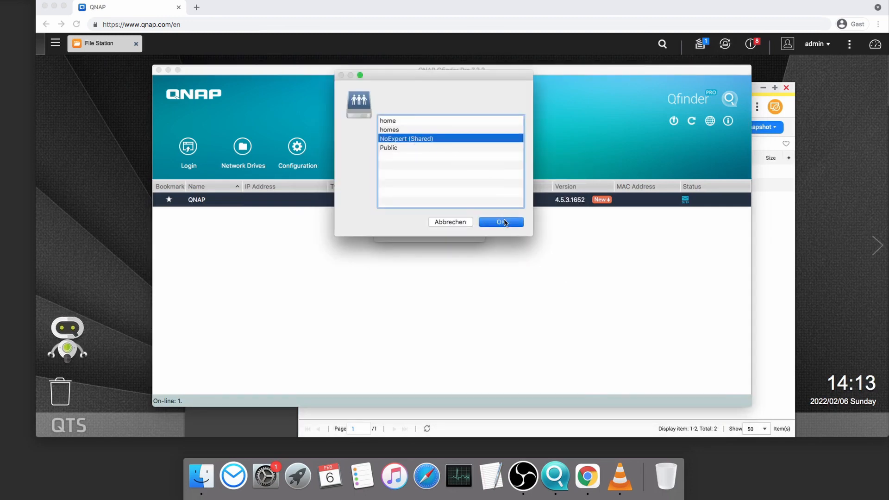
pyautogui.click(500, 222)
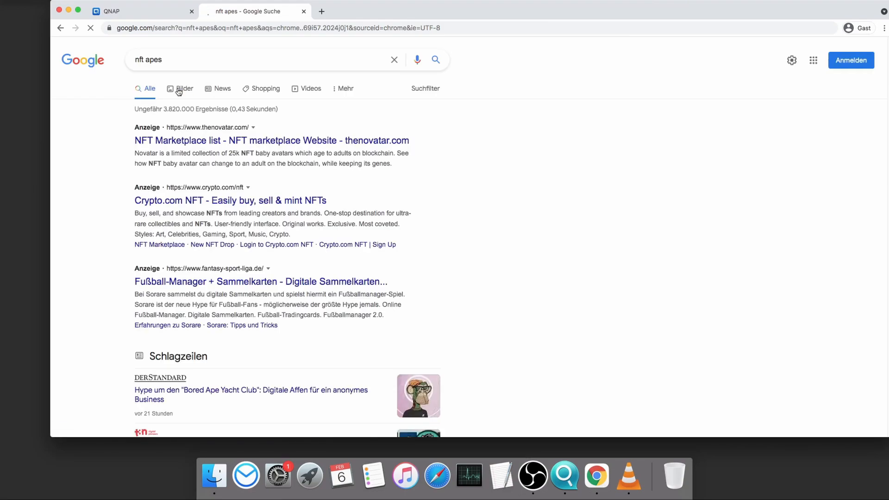
# - Switch the nft apes results to the Bilder image tab, then return to the QTS tab
pyautogui.click(184, 89)
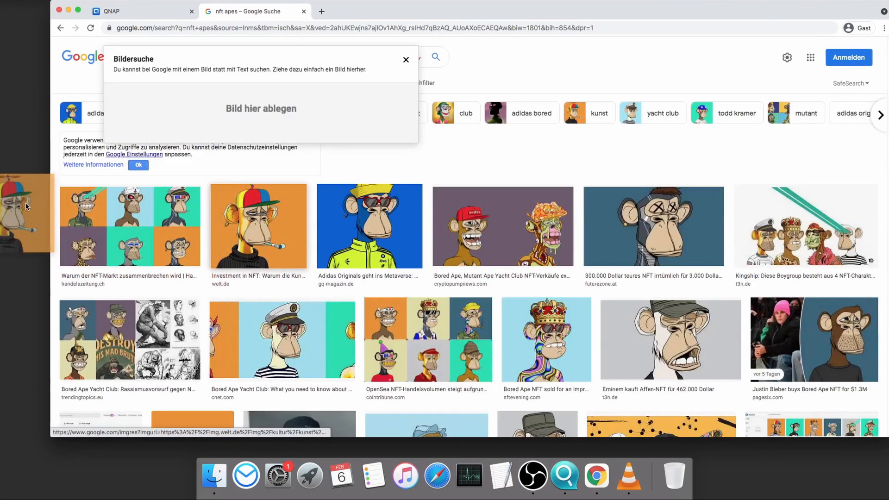
pyautogui.click(108, 11)
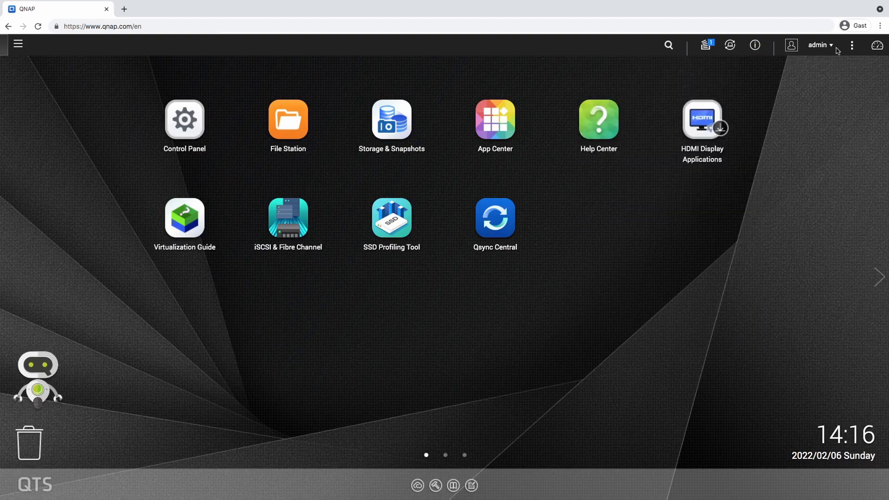
# - Choose Shutdown from the admin menu, confirm with Yes, then interact with the shutting-down screen
pyautogui.click(817, 45)
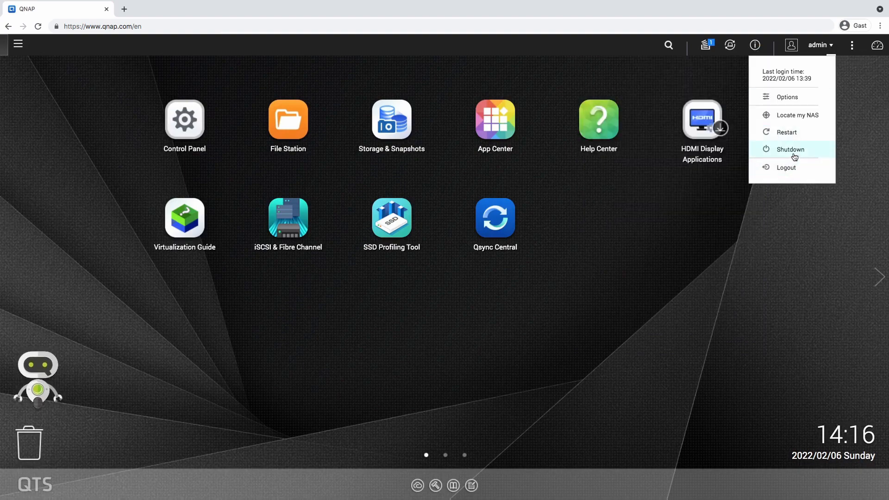
pyautogui.click(790, 149)
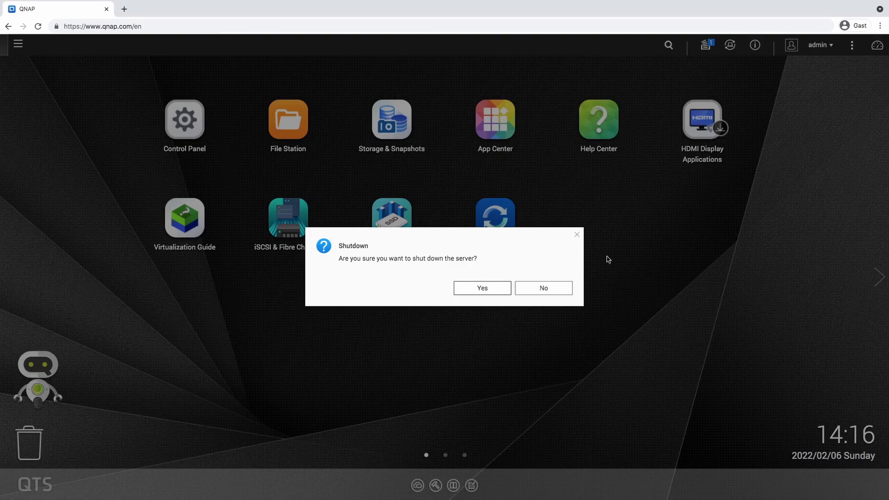
pyautogui.click(481, 288)
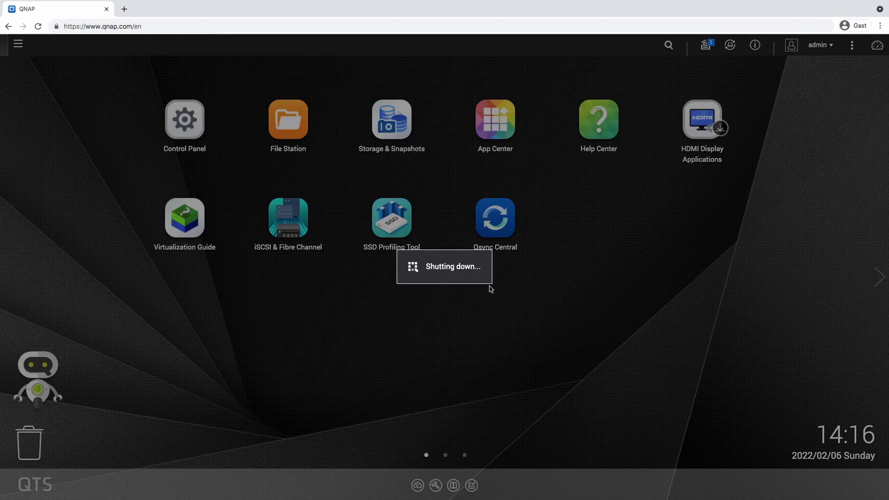
pyautogui.moveTo(650, 276)
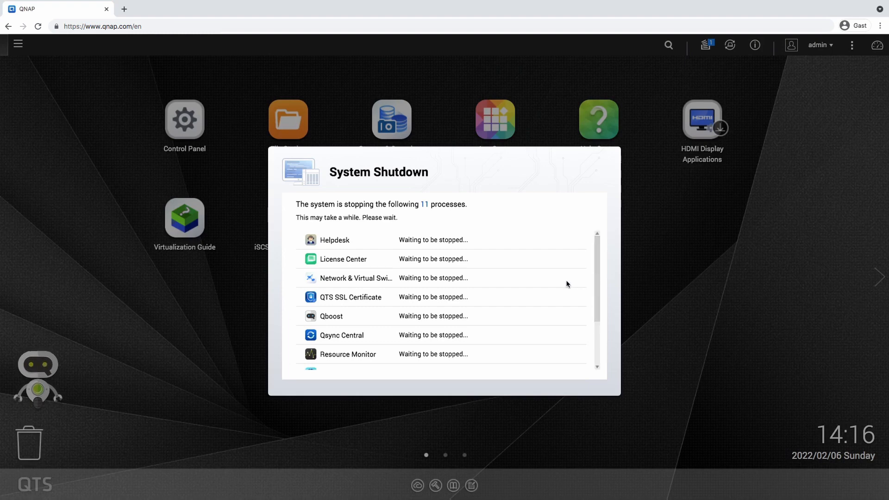
pyautogui.scroll(-3)
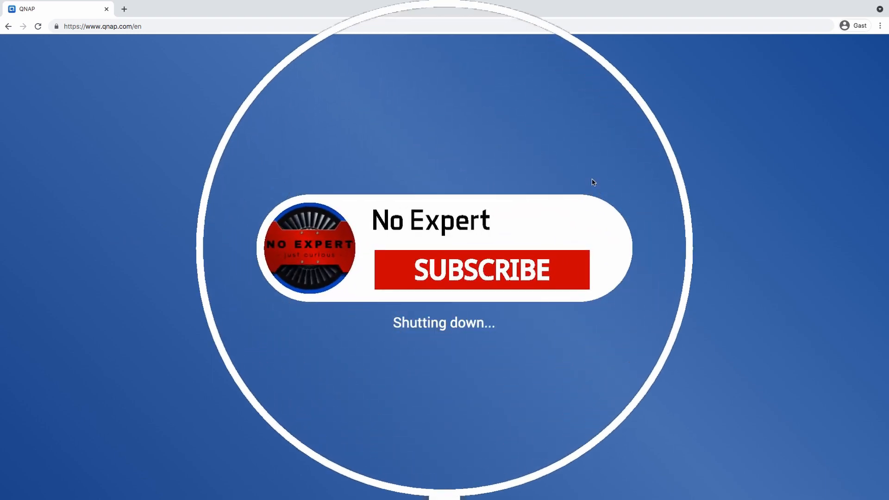
pyautogui.click(481, 270)
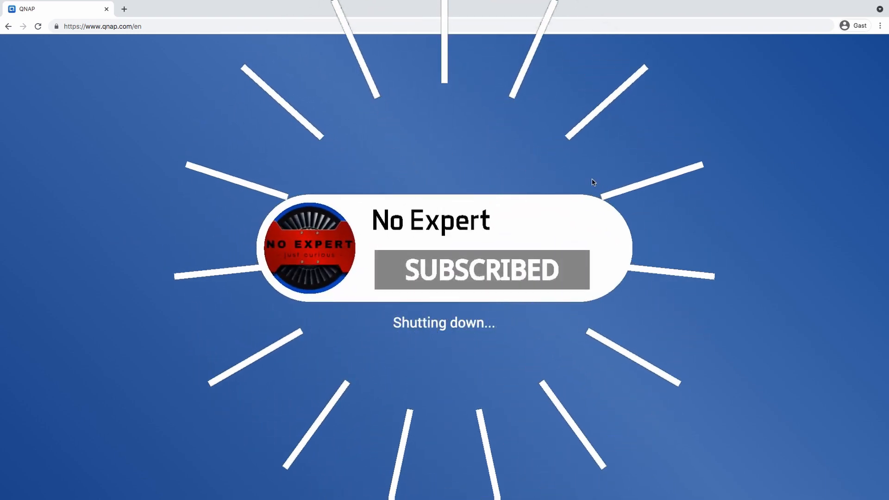